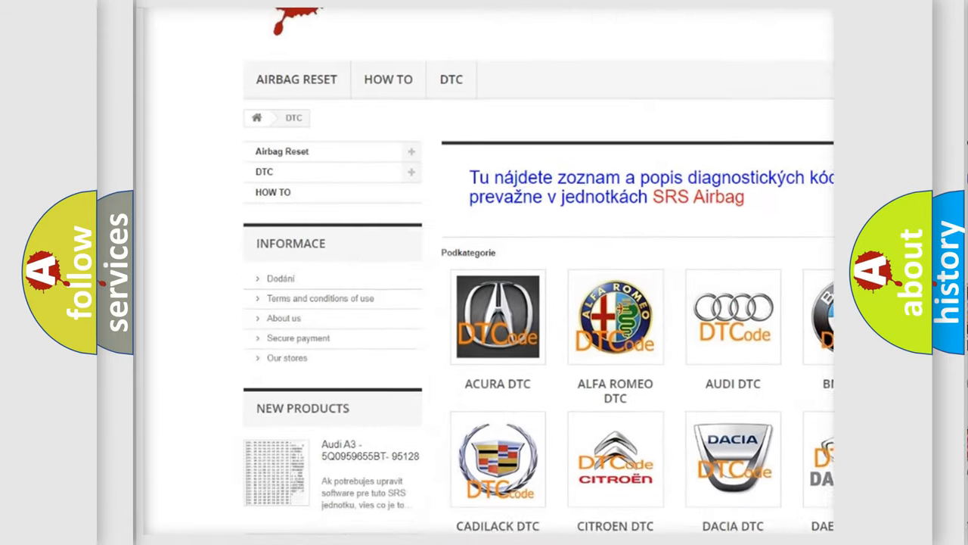
Step: Open the Audi DTC subcategory page listing its diagnostic codes by part number
scroll("down", 3)
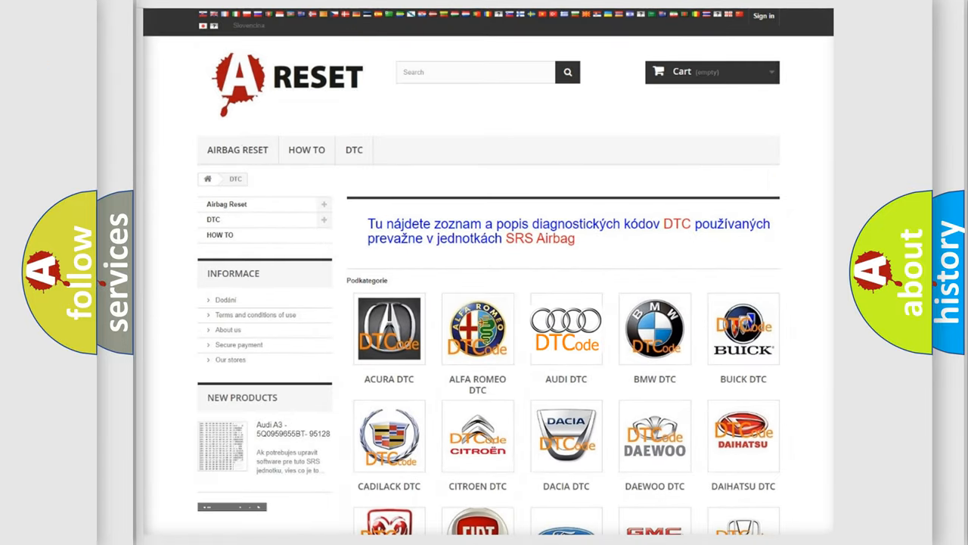
left_click(566, 327)
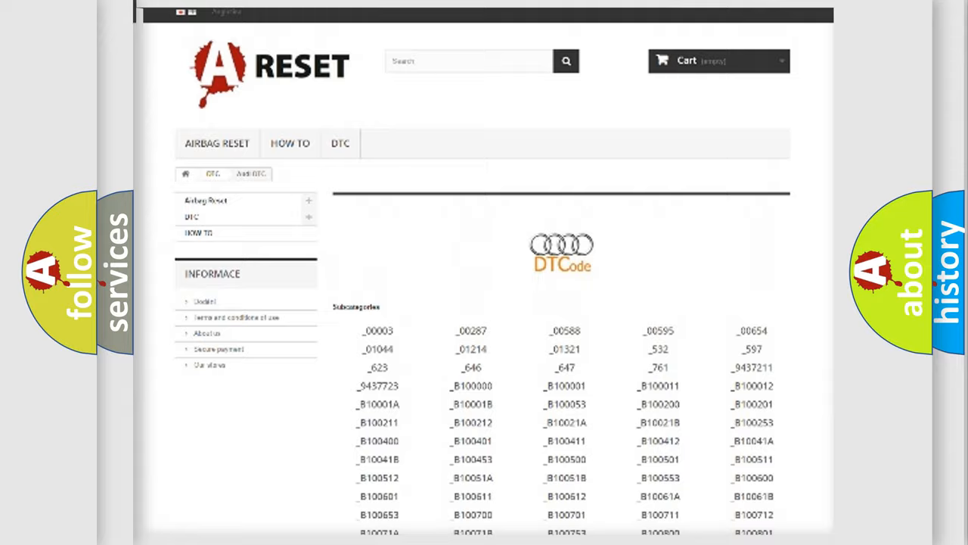